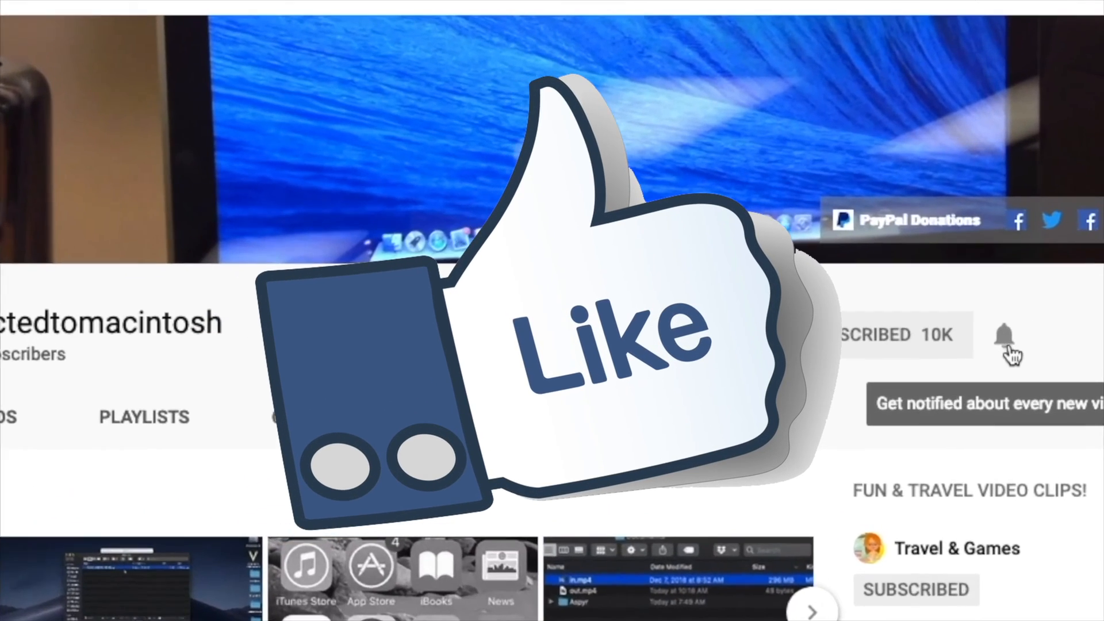
Step: Copy WhatsApp into the Applications folder and close the installer window
scroll(down, 3)
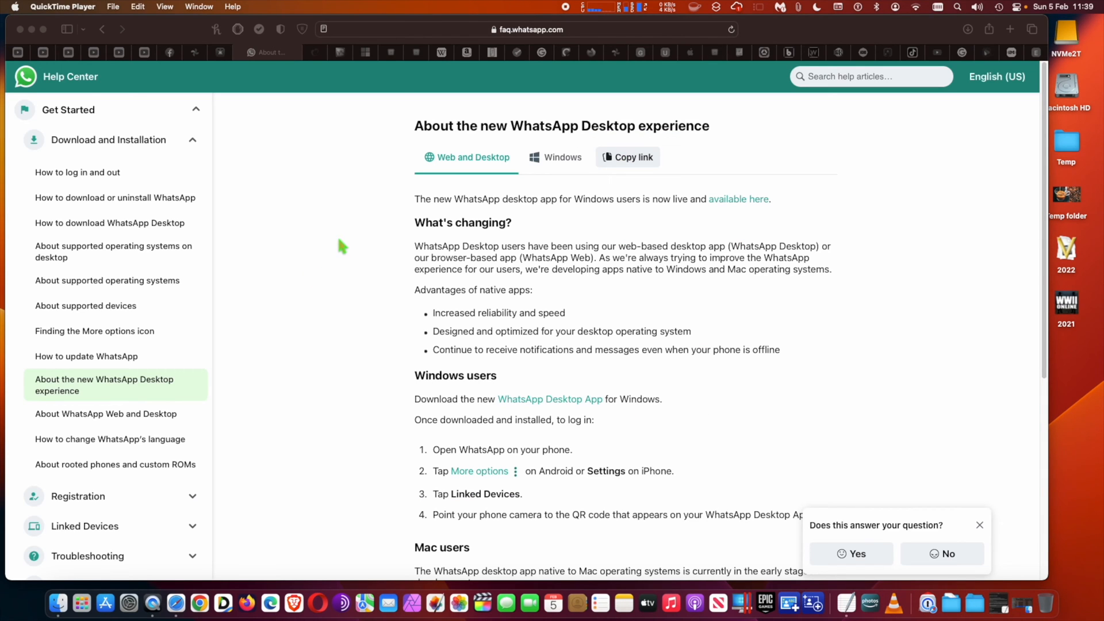
mouse_move(345, 223)
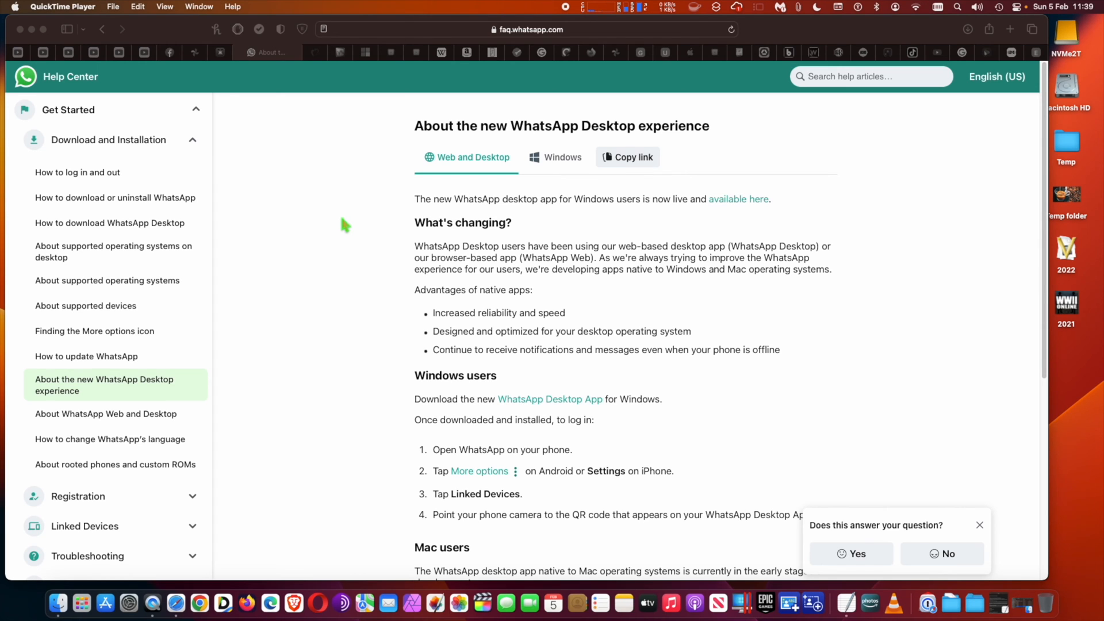
scroll(down, 3)
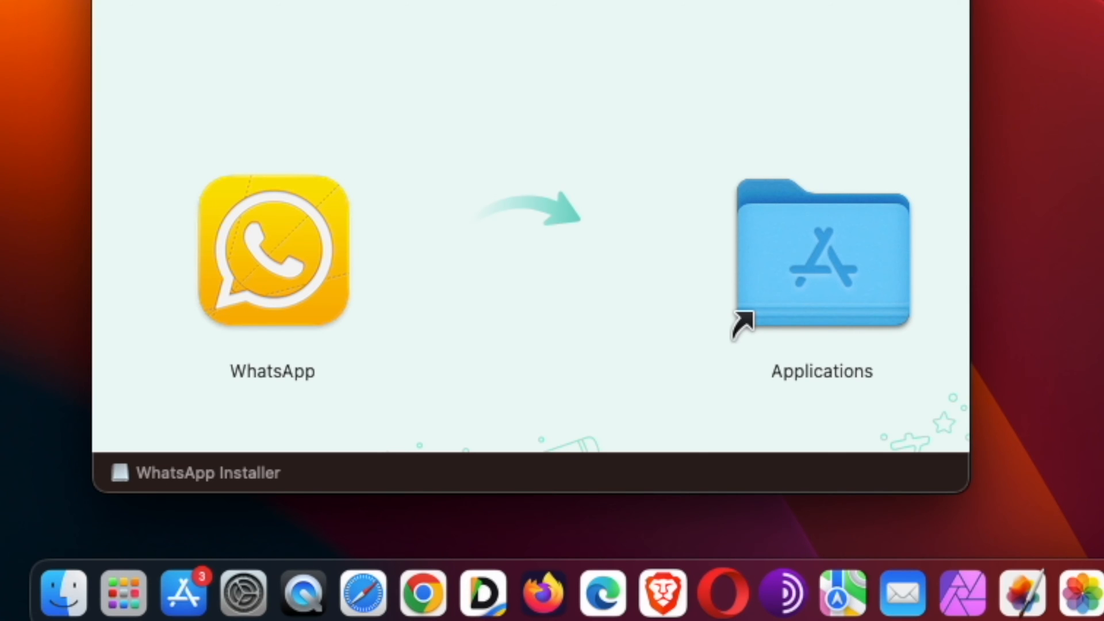
click(272, 251)
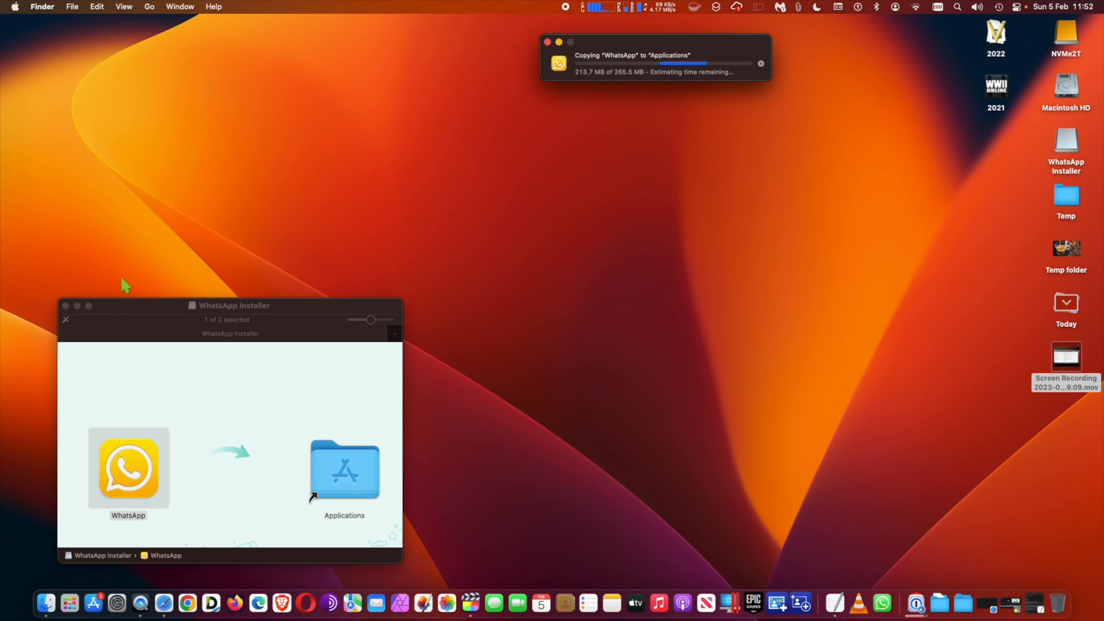
click(65, 306)
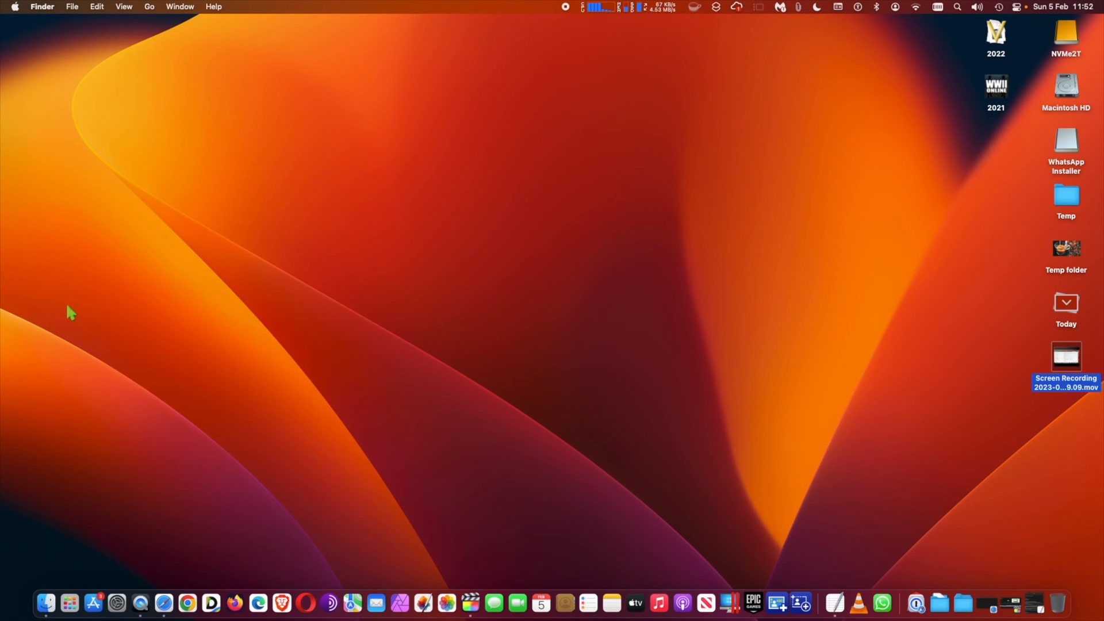
mouse_move(916, 604)
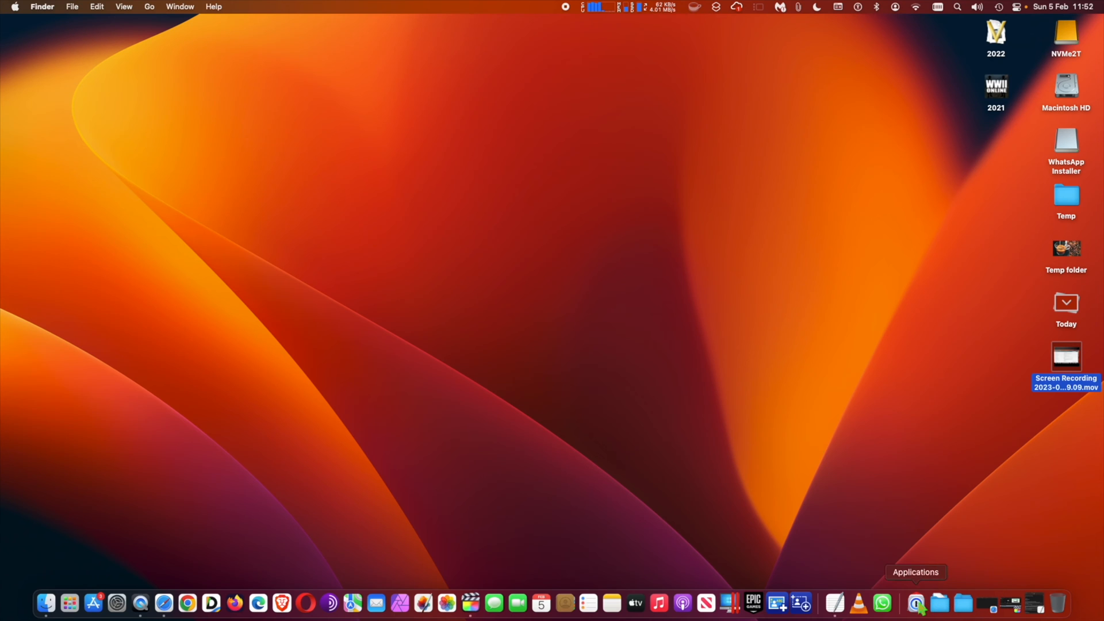
Step: Launch WhatsApp from Launchpad and continue past the WhatsApp Beta welcome screen
click(69, 603)
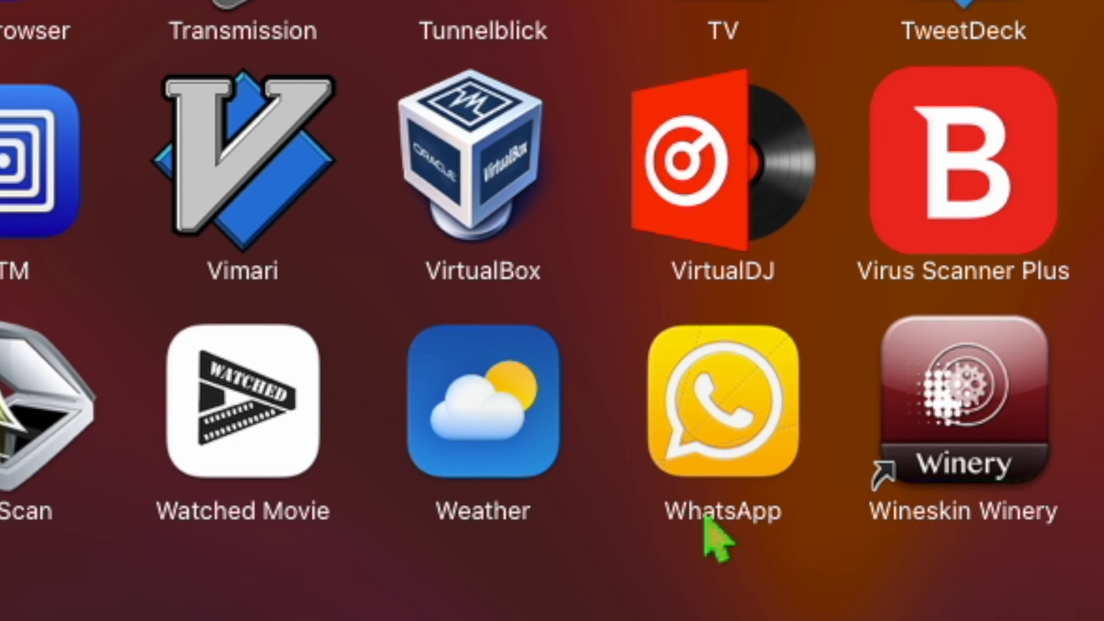
click(722, 404)
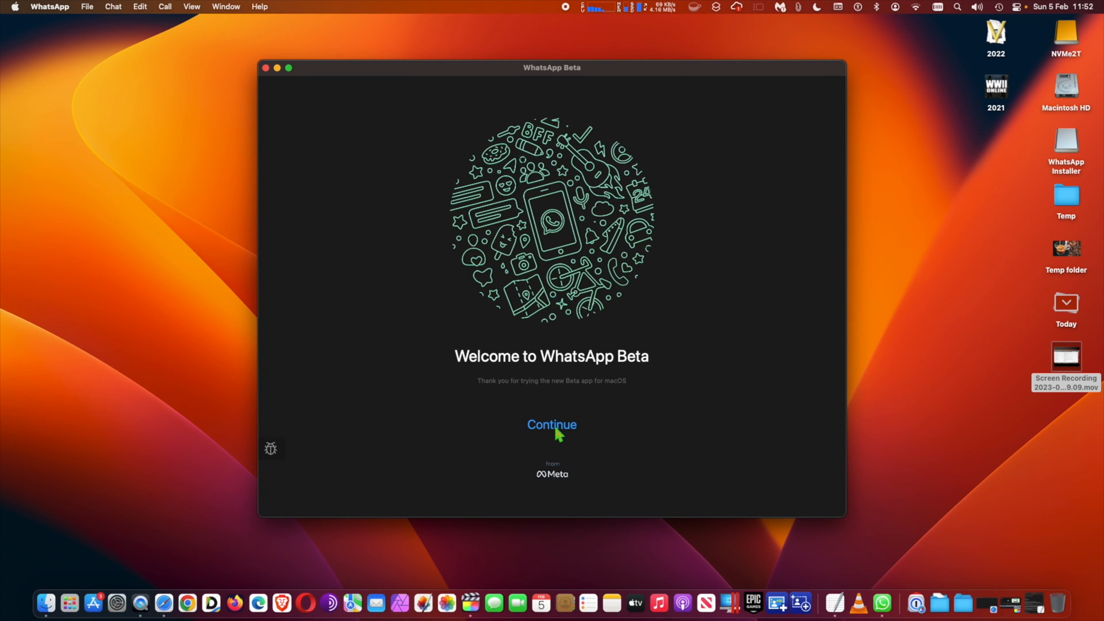
click(551, 424)
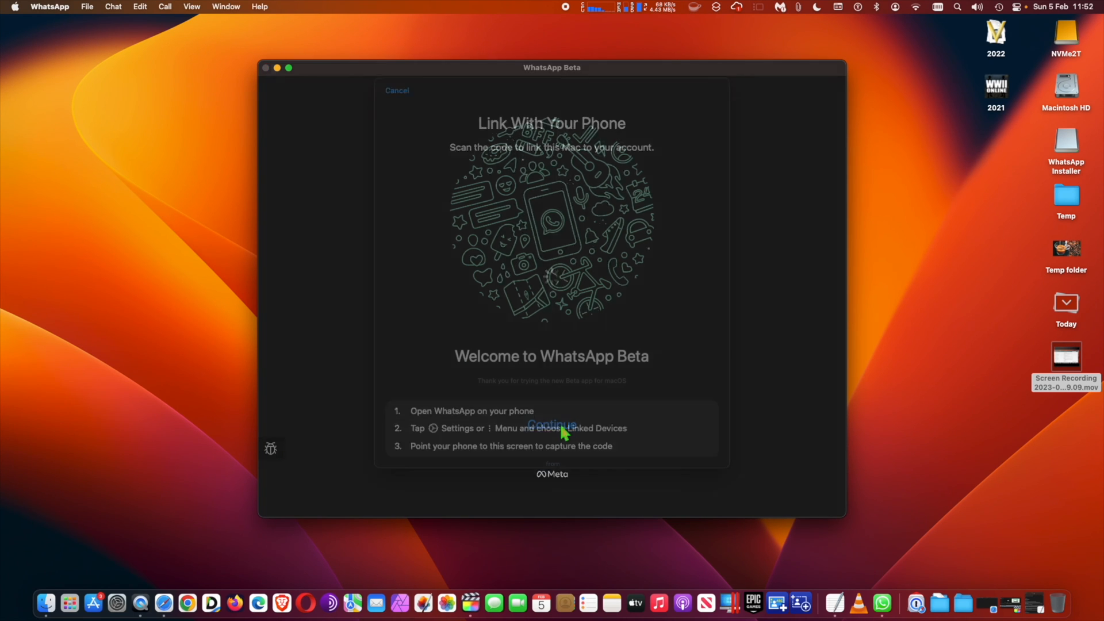
click(552, 423)
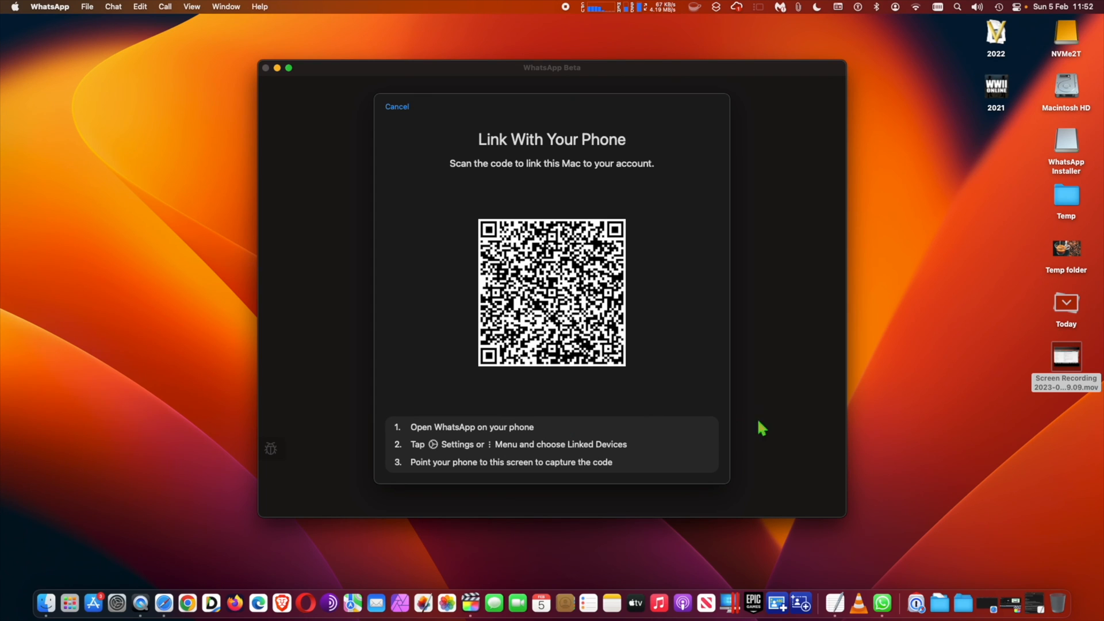
mouse_move(766, 429)
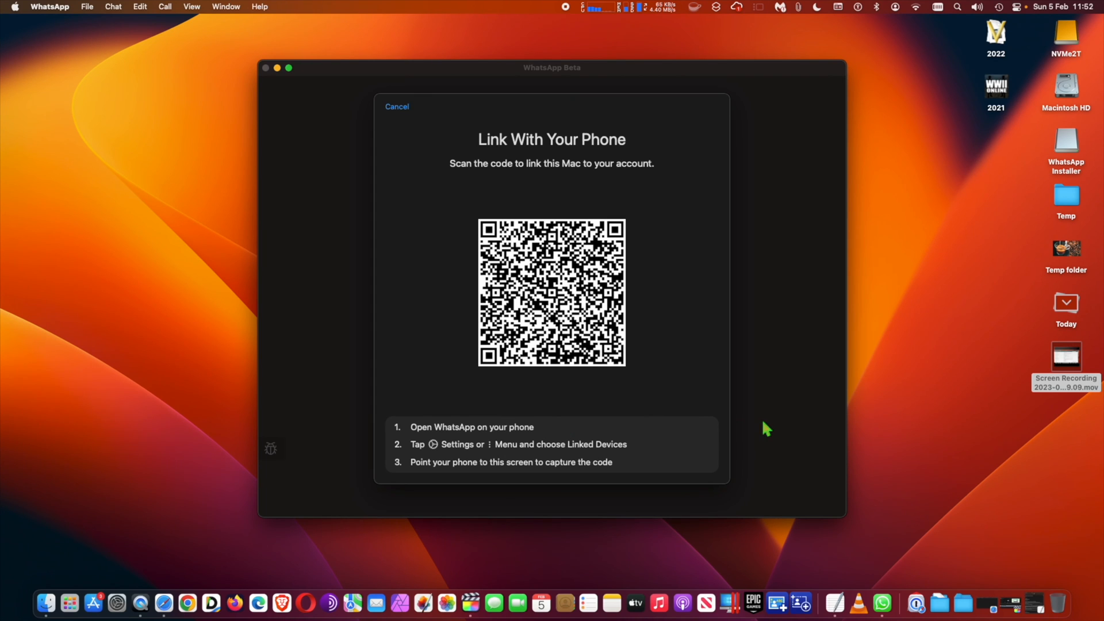
mouse_move(763, 431)
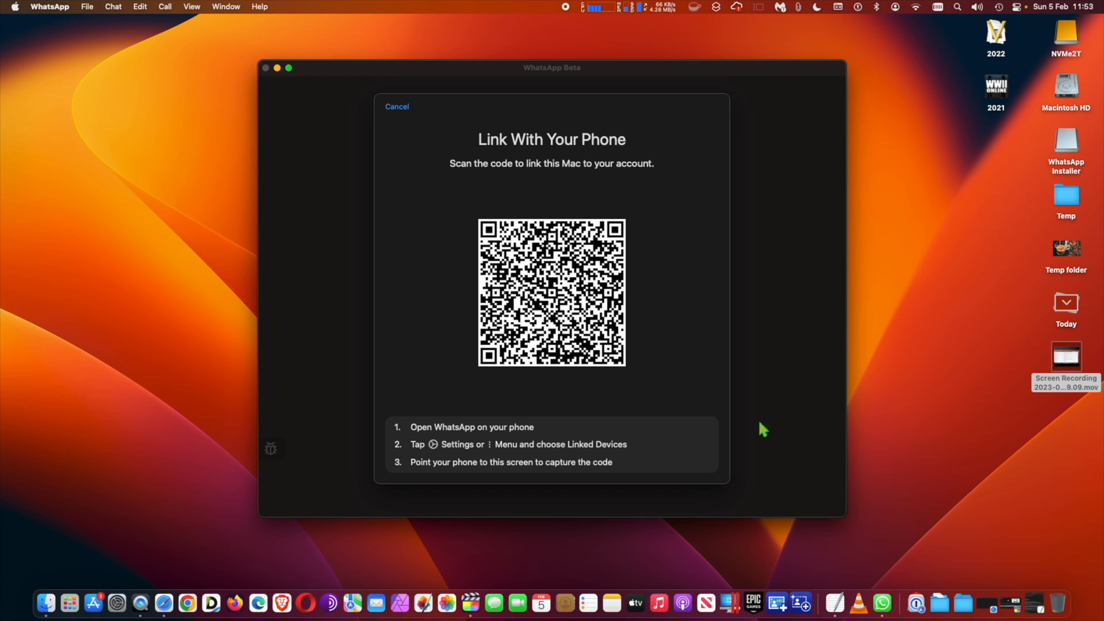
mouse_move(571, 16)
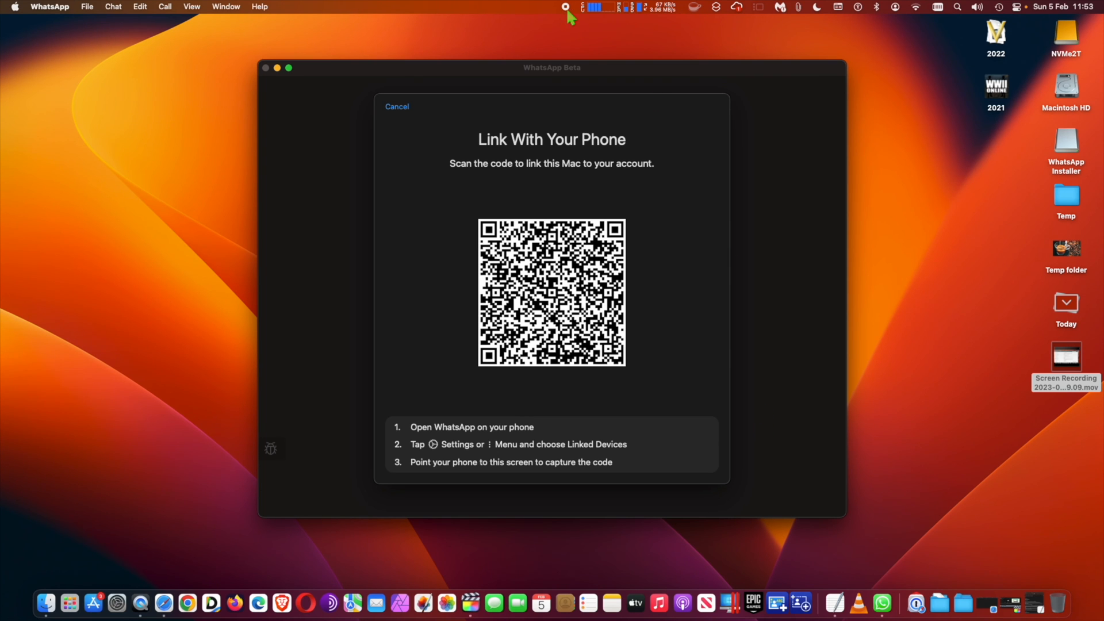